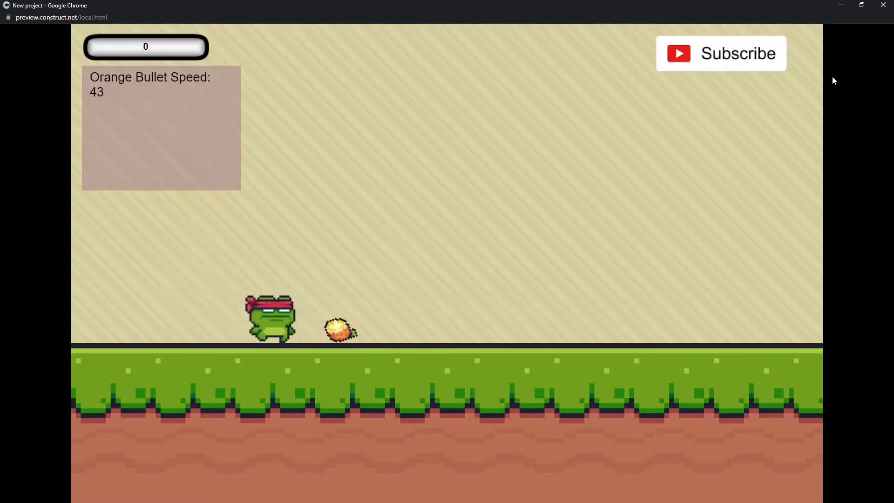
- Close the Chrome preview window and return to the Layout 1 editor tab
left_click(721, 54)
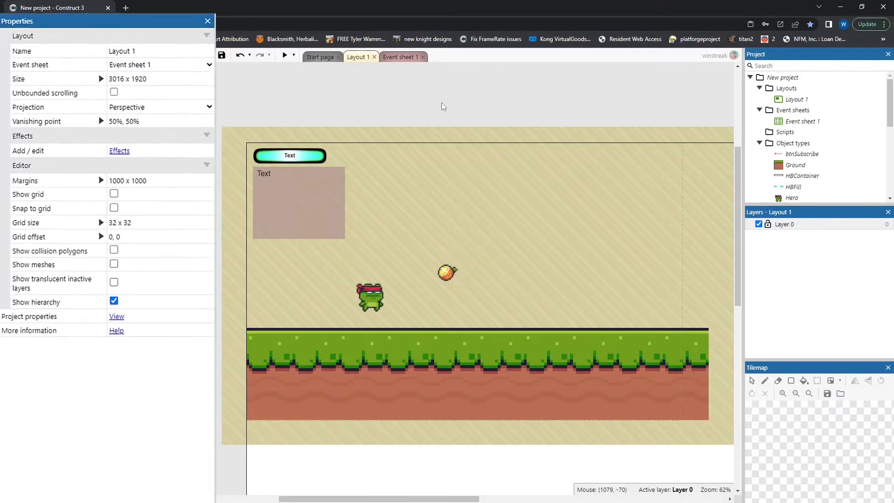
- Inspect the frog hero's Platform settings, then select the orange to show its behaviours
left_click(371, 298)
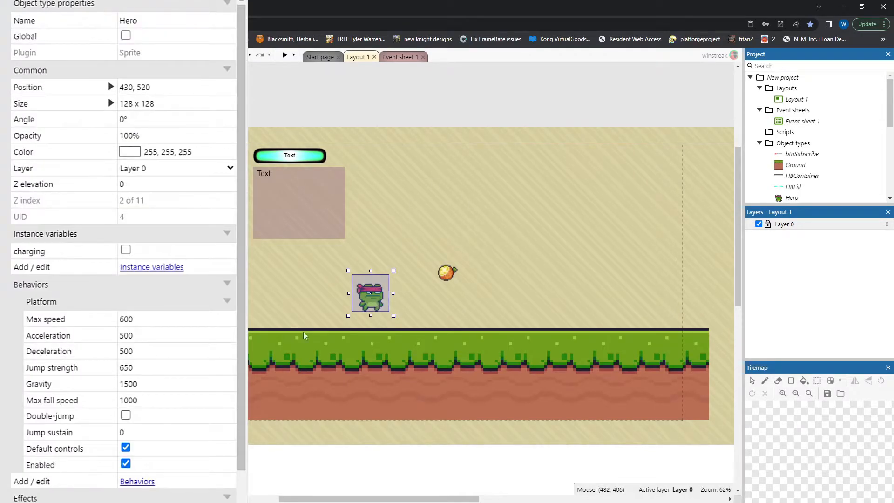
scroll("down", 3)
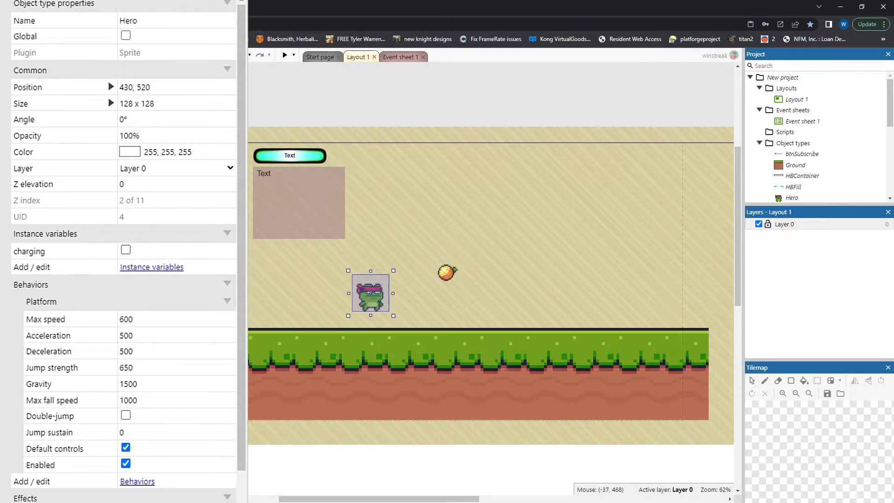
left_click(447, 272)
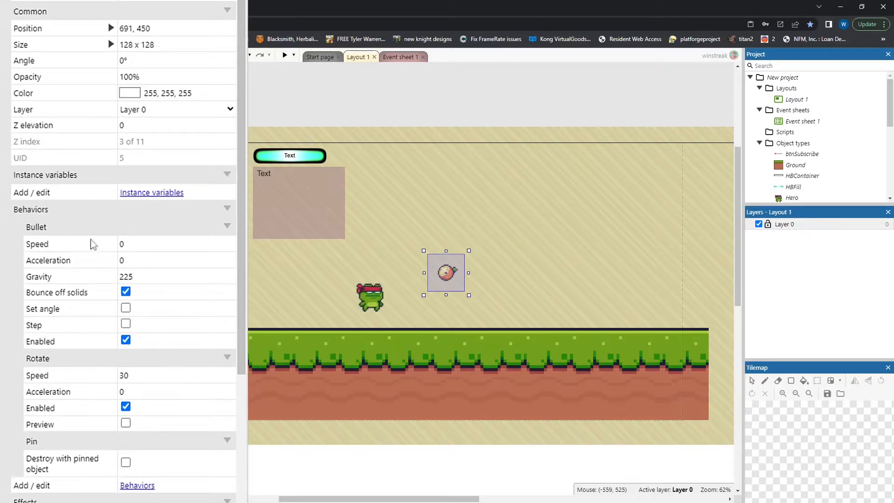
left_click(37, 226)
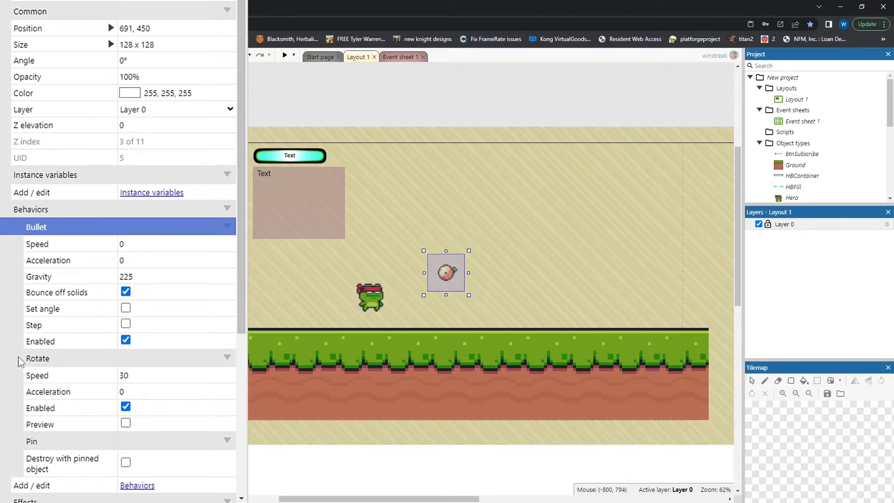
left_click(31, 442)
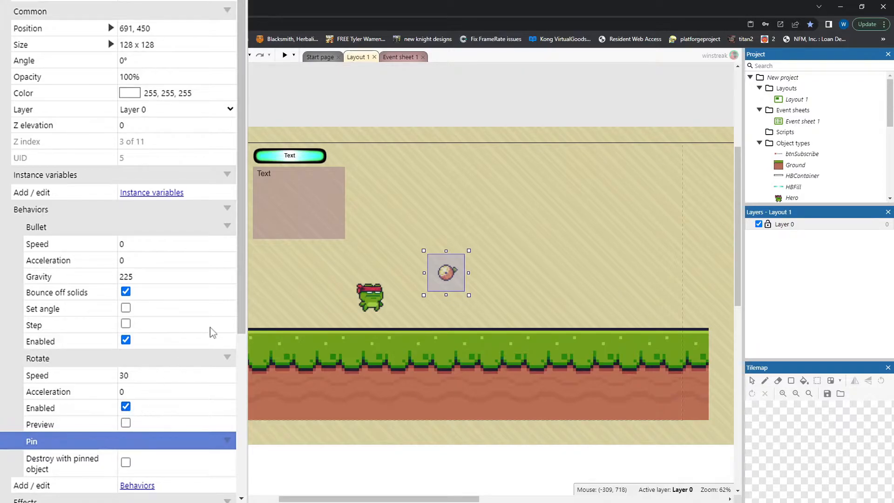
left_click(35, 226)
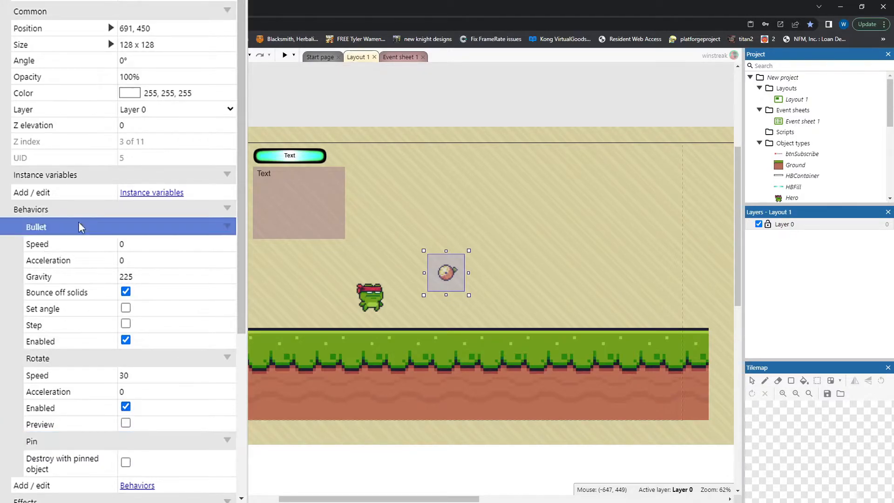
mouse_move(140, 291)
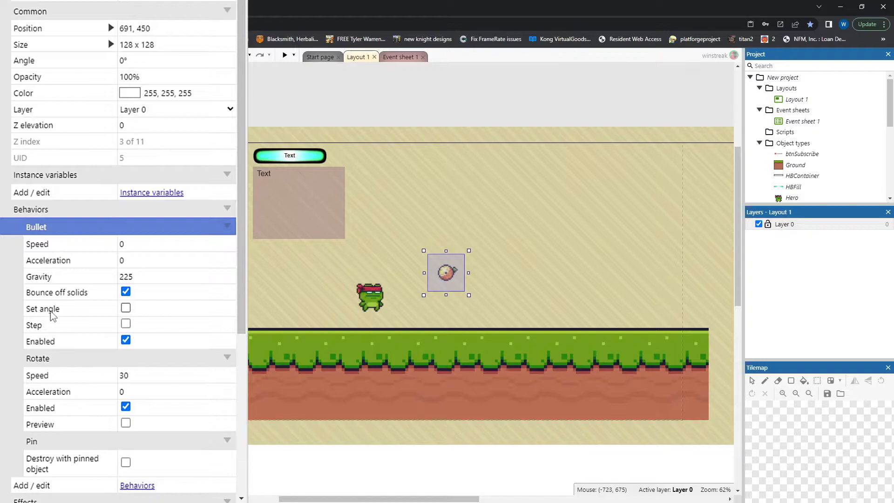
mouse_move(163, 365)
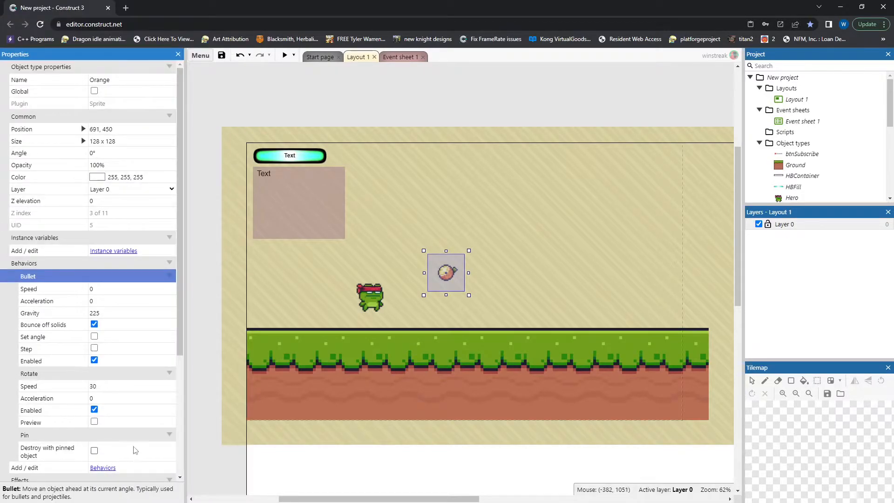
- Check the Ground's Solid behaviour, then deselect to show the layout settings
left_click(796, 165)
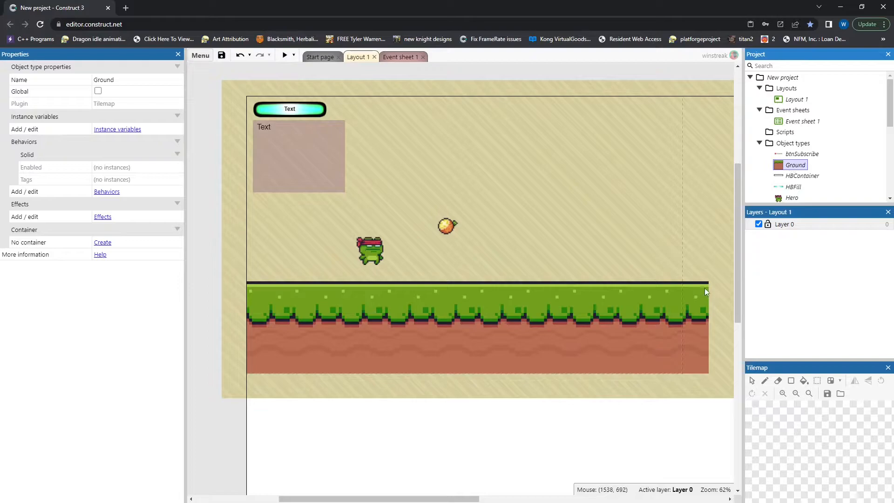
mouse_move(274, 278)
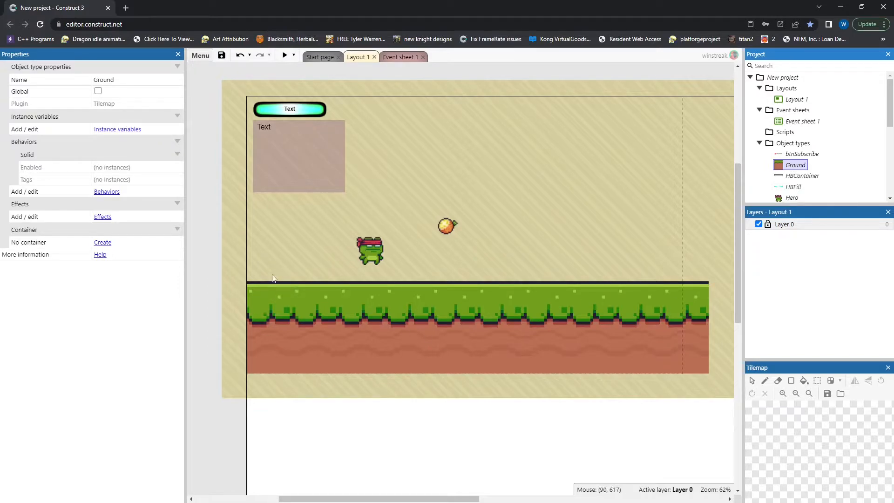
left_click(290, 108)
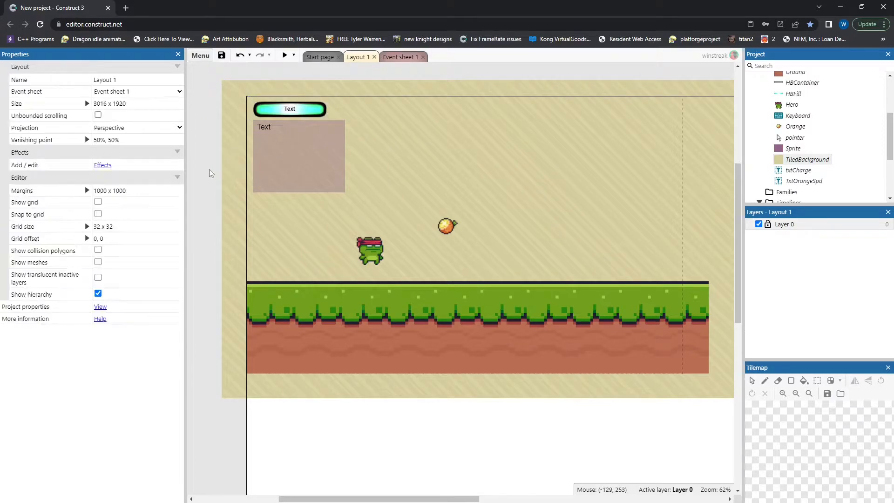
mouse_move(218, 88)
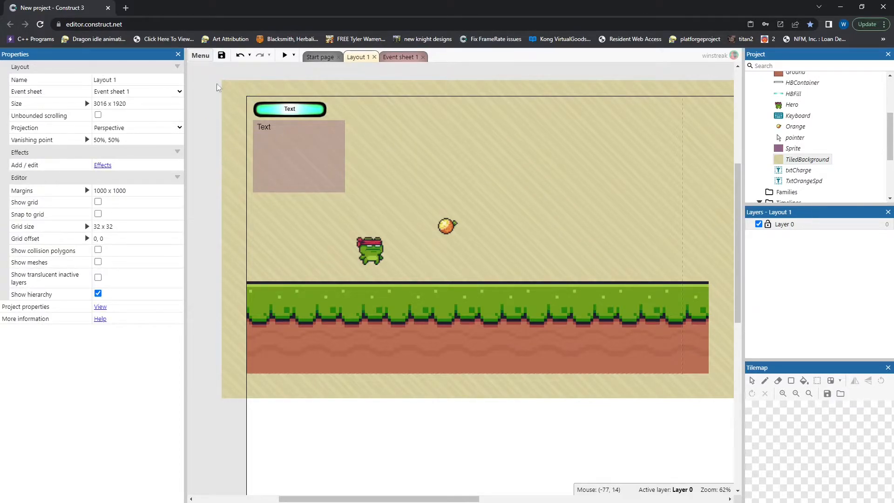
- Select the charge meter bar, then the txtCharge text sitting on it
left_click(289, 108)
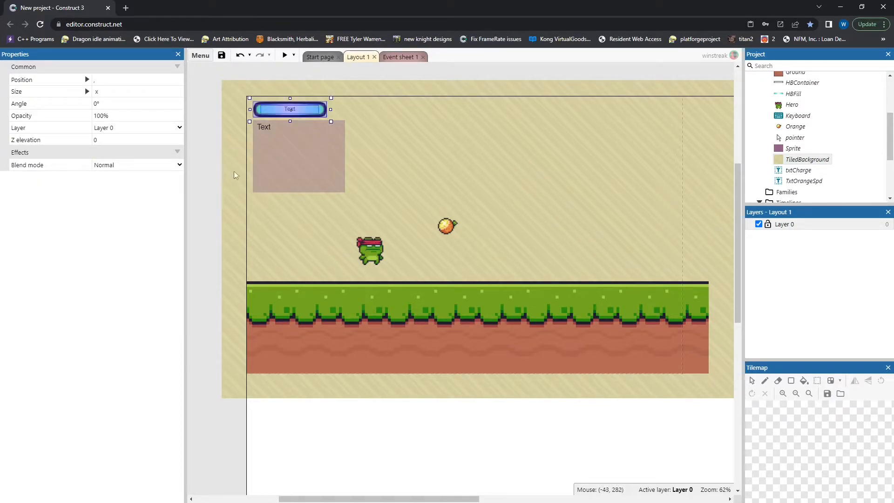
left_click(445, 98)
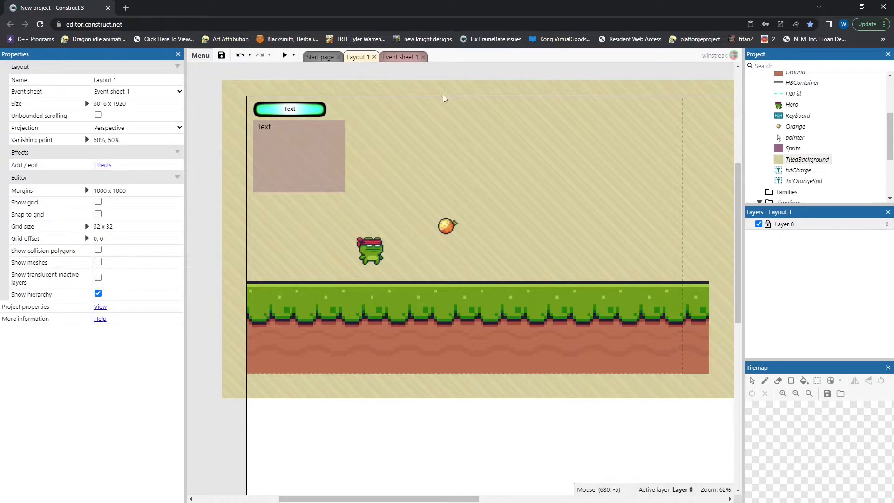
left_click(290, 108)
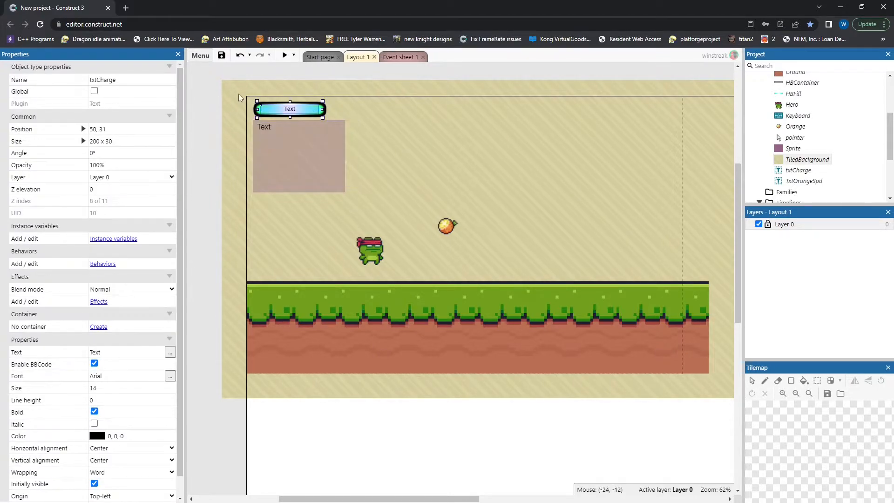
mouse_move(212, 91)
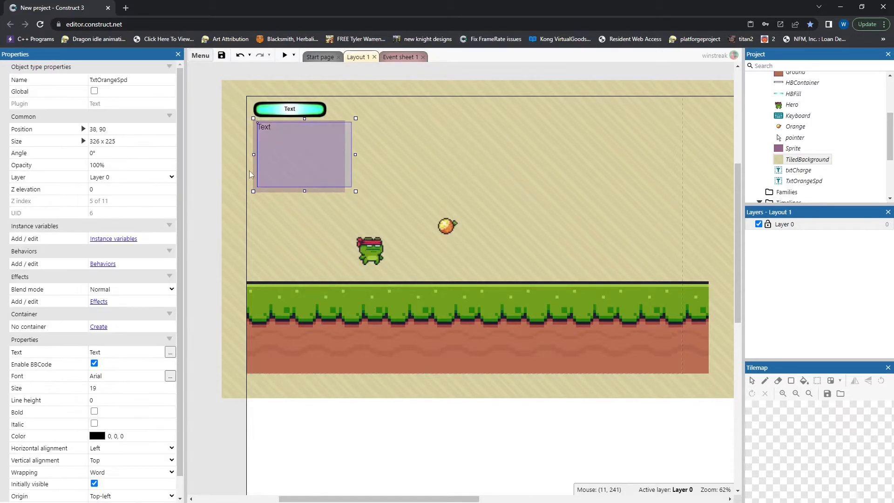
mouse_move(447, 229)
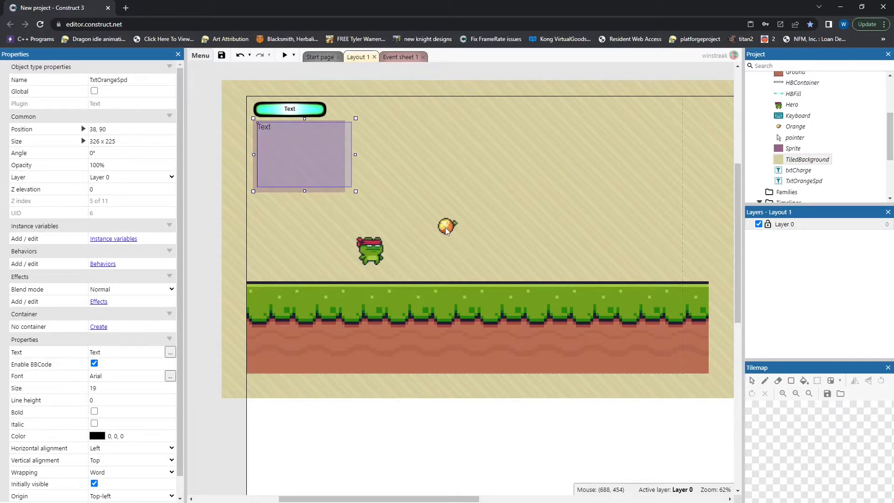
mouse_move(389, 203)
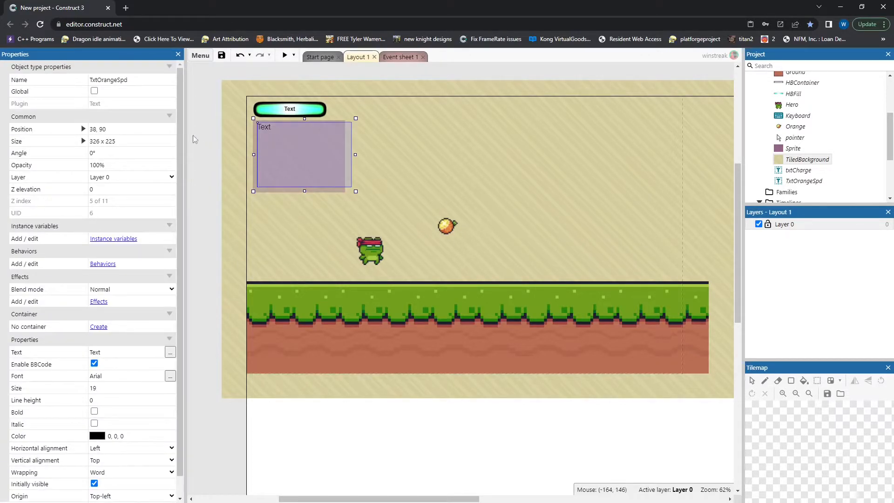
mouse_move(447, 232)
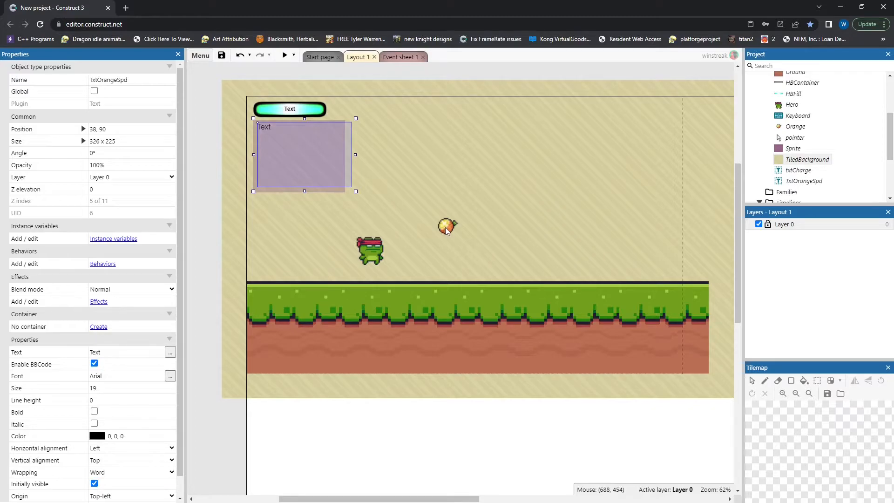
left_click(283, 55)
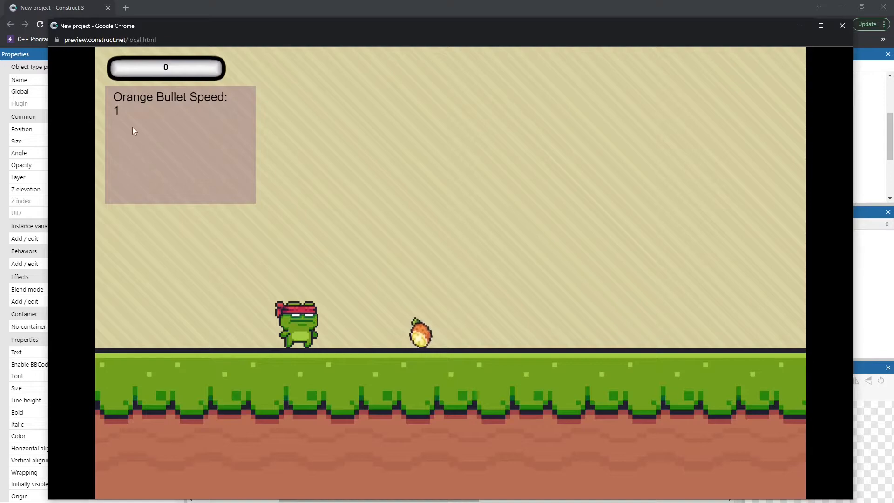
mouse_move(194, 169)
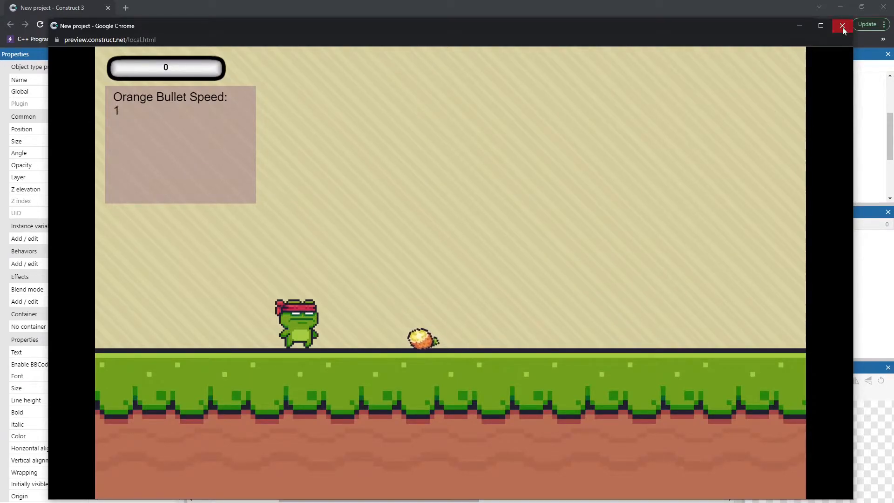
left_click(842, 26)
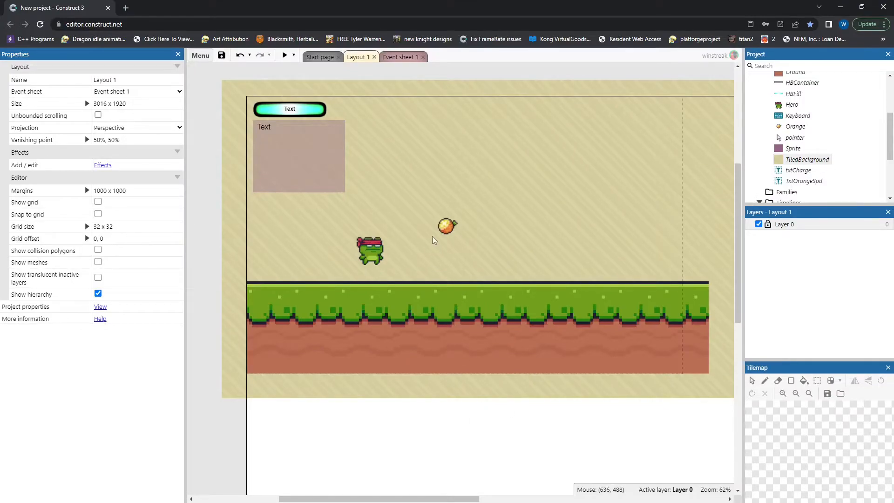
mouse_move(450, 235)
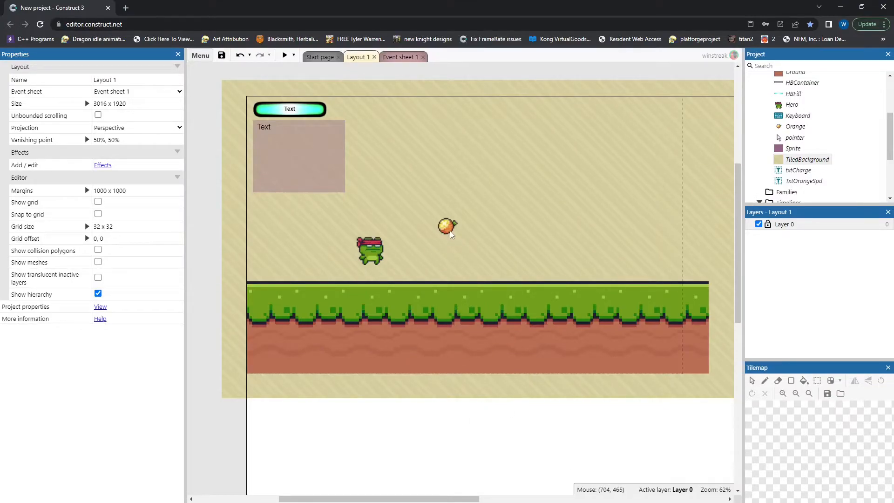
- Select the Orange sprite for its Bullet, Rotate and Pin behaviours, then switch to Event sheet 1
left_click(447, 227)
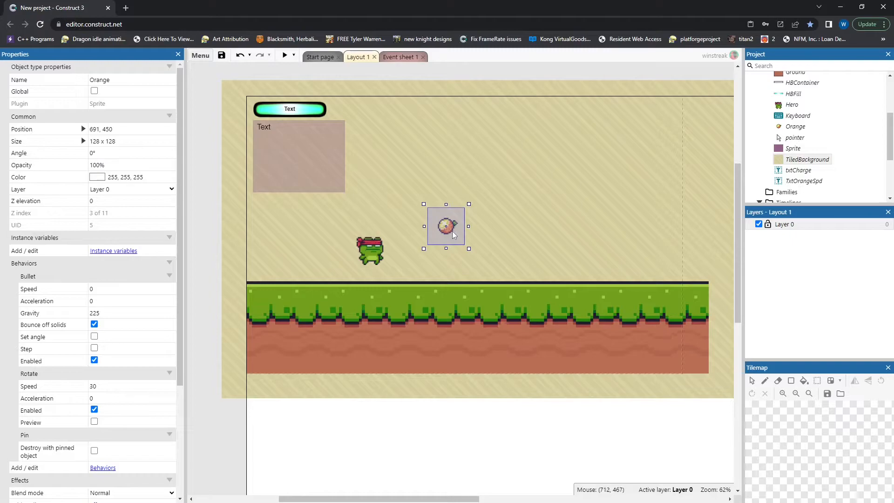
left_click(284, 55)
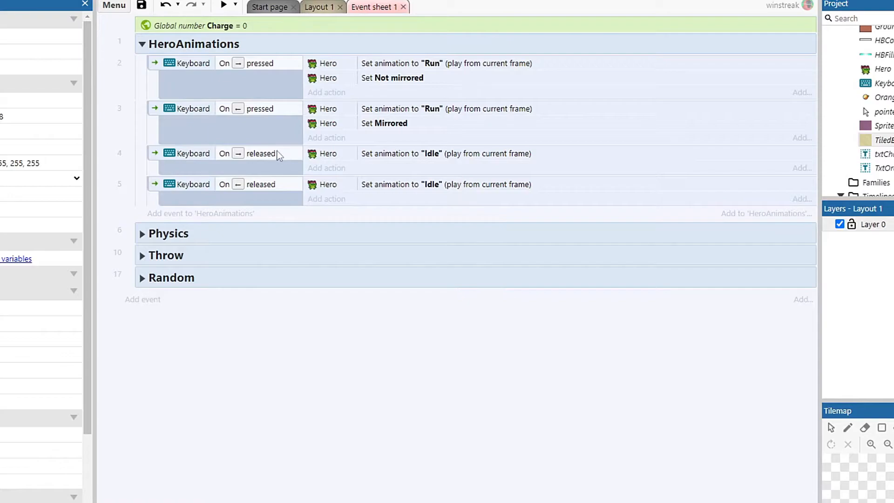
- Expand the Physics group and select the event that slows the orange's bullet speed
left_click(140, 44)
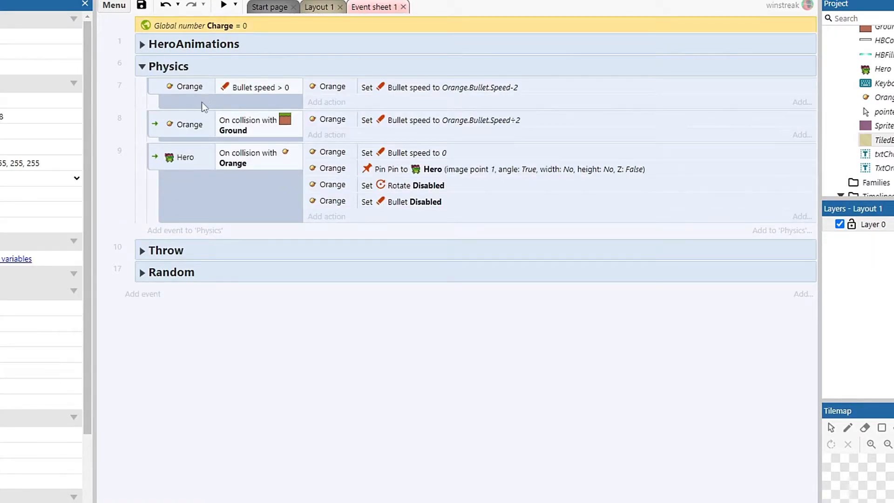
left_click(188, 87)
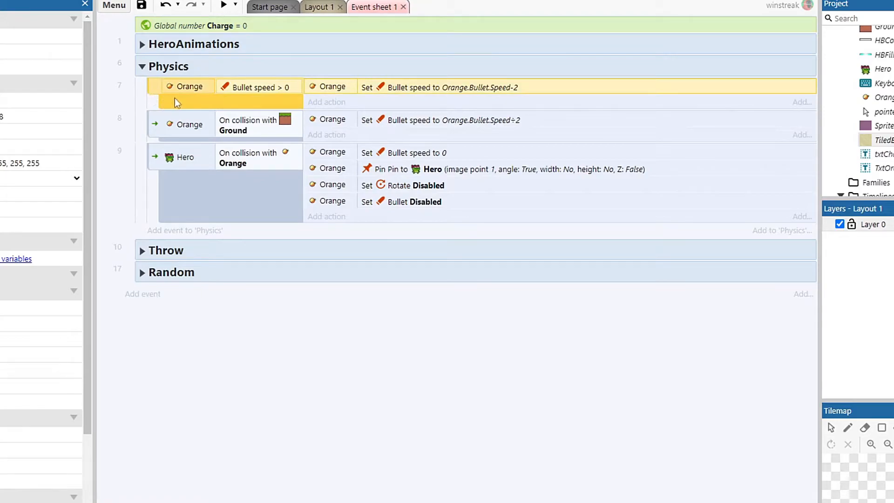
mouse_move(294, 105)
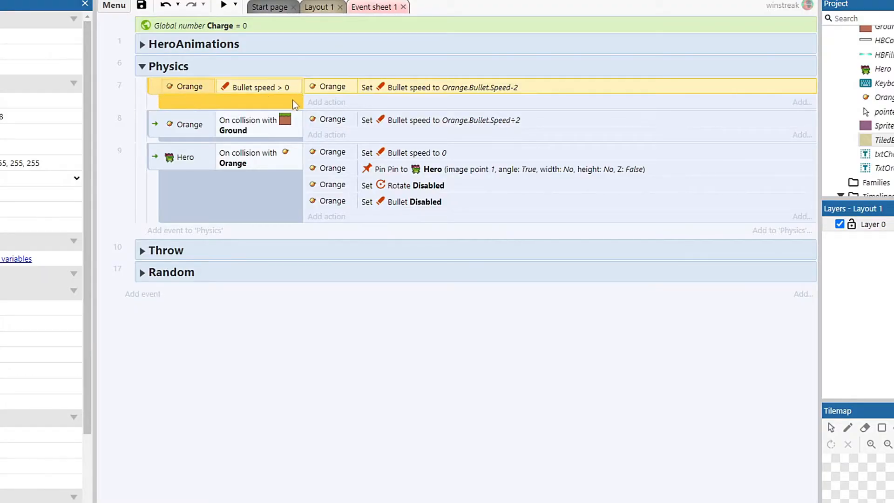
mouse_move(209, 97)
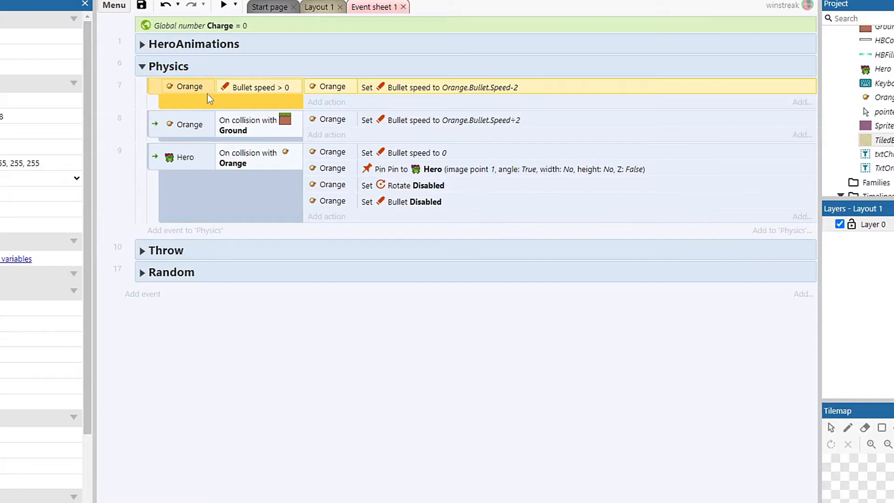
- Walk on to the Ground collision and the Hero-collides-with-Orange pin events
left_click(227, 4)
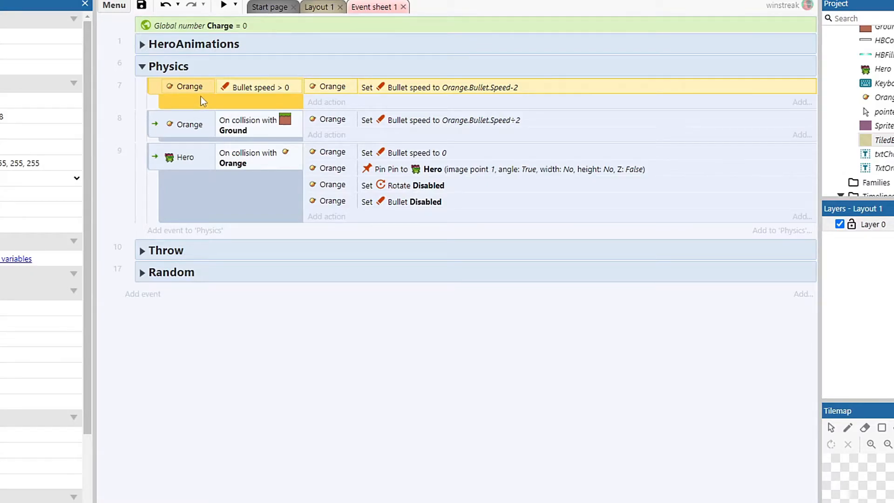
mouse_move(93, 335)
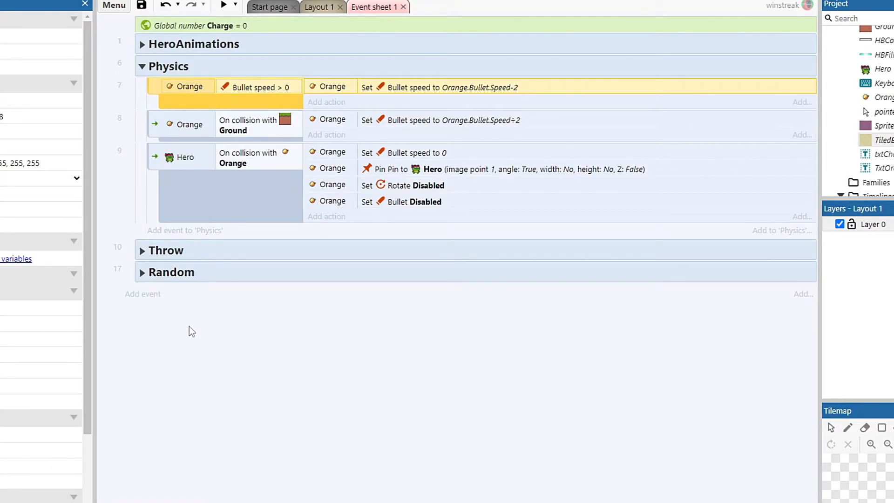
mouse_move(232, 374)
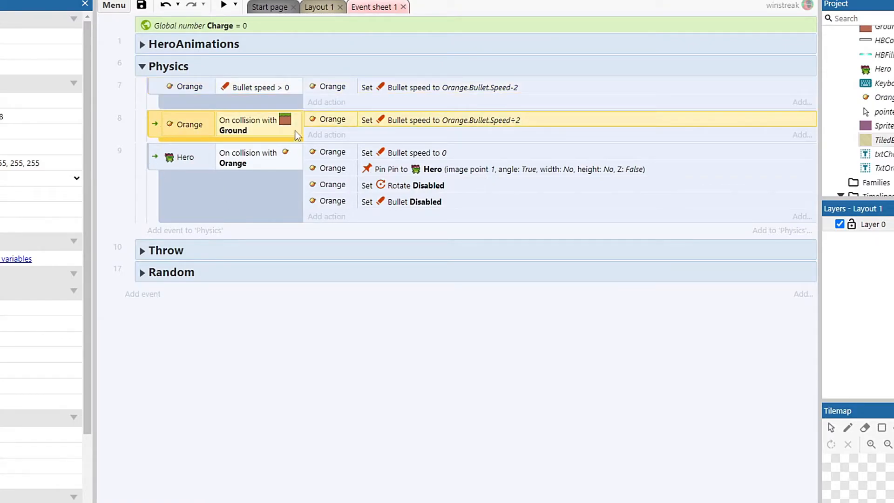
mouse_move(498, 134)
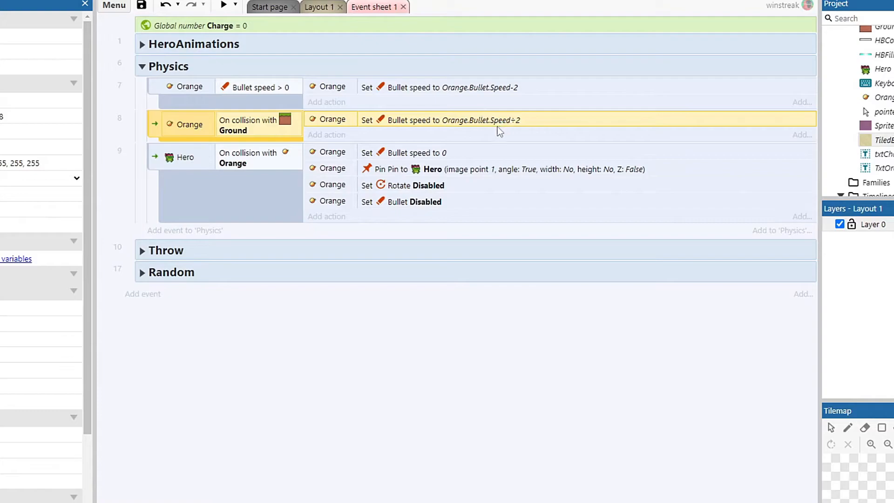
mouse_move(559, 154)
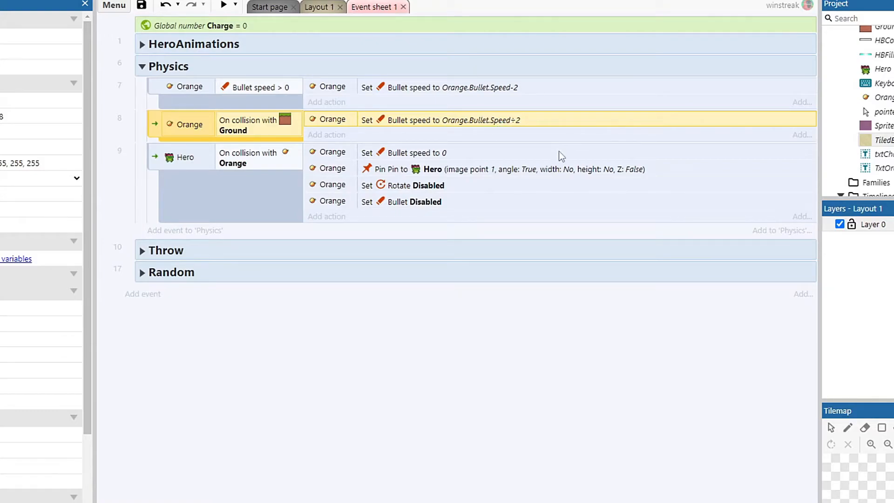
mouse_move(455, 171)
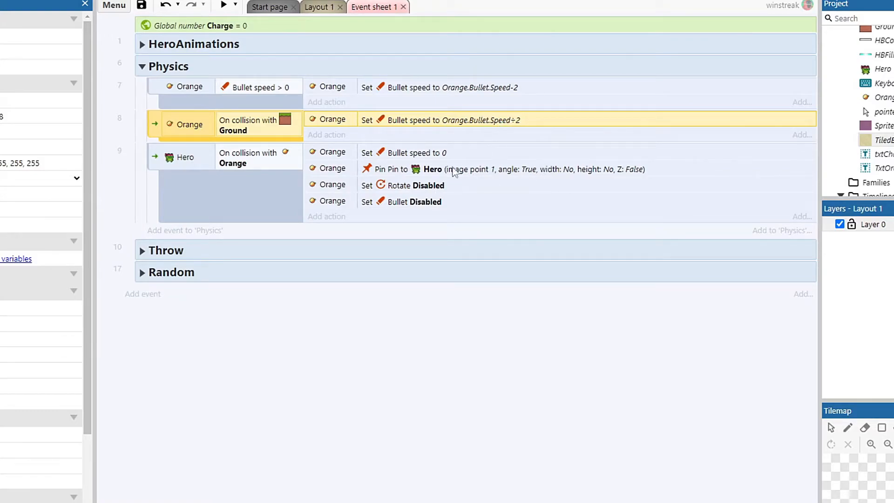
mouse_move(536, 136)
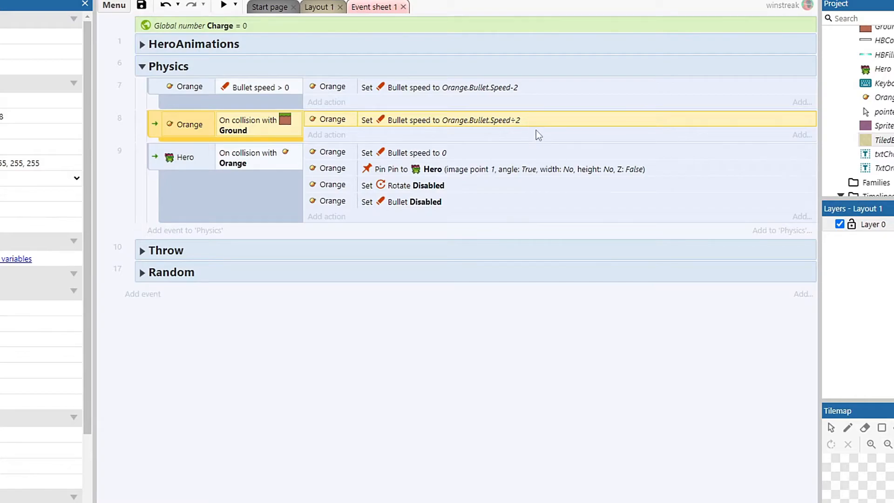
mouse_move(537, 162)
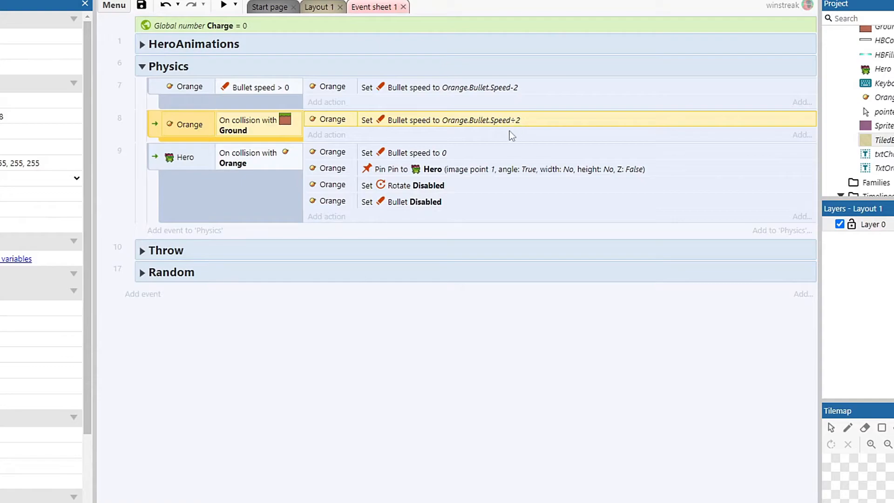
left_click(184, 157)
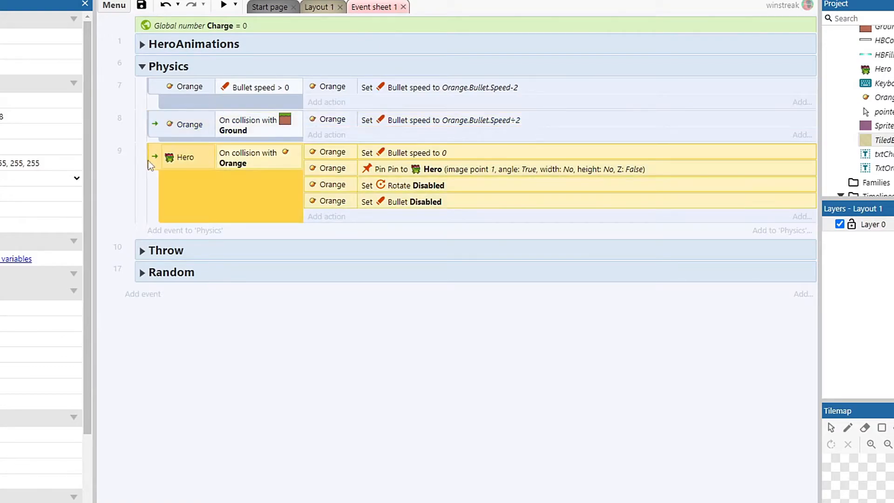
mouse_move(345, 247)
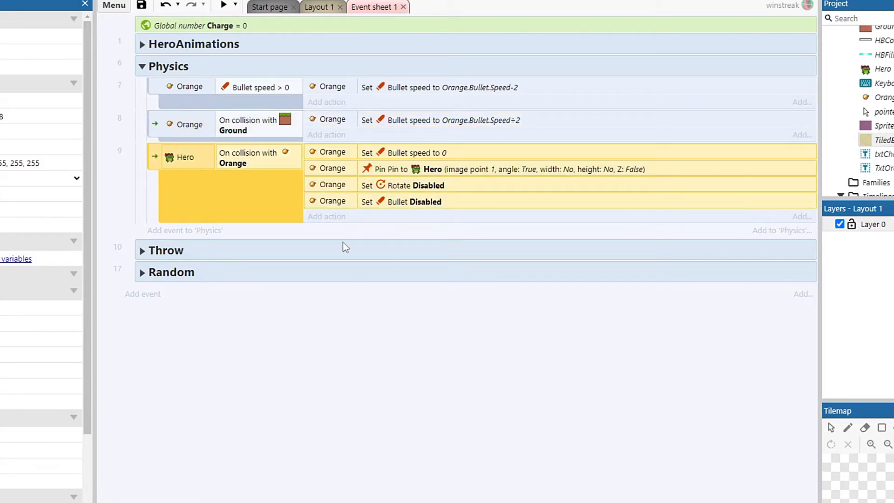
mouse_move(548, 272)
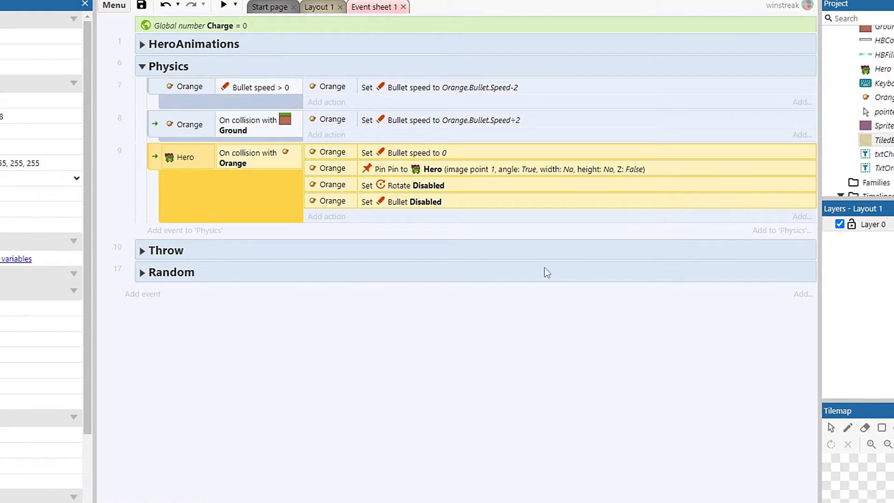
mouse_move(349, 249)
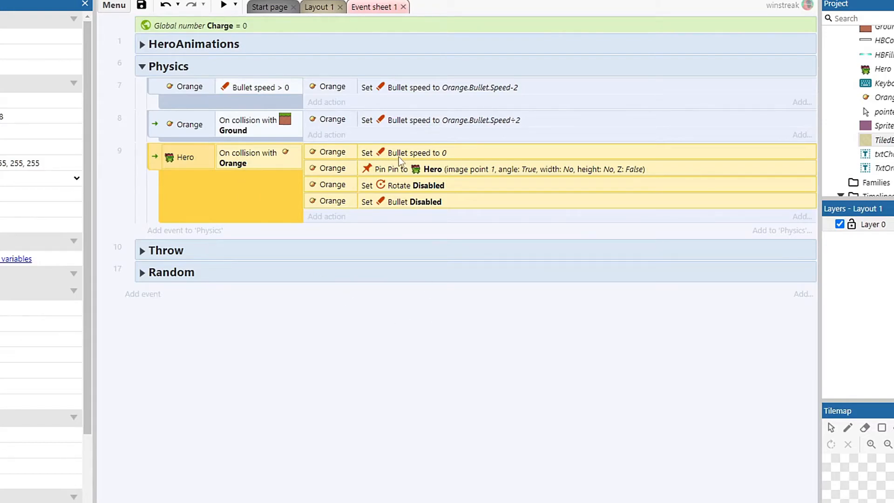
mouse_move(378, 194)
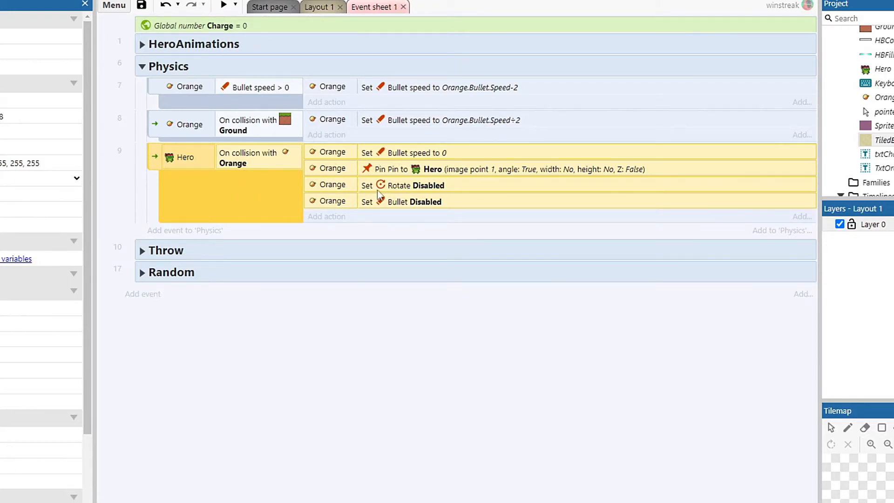
mouse_move(420, 205)
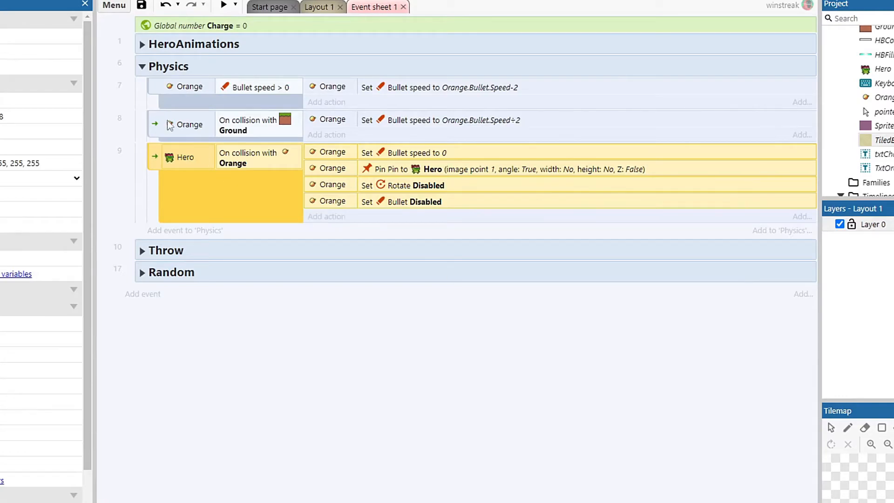
left_click(142, 66)
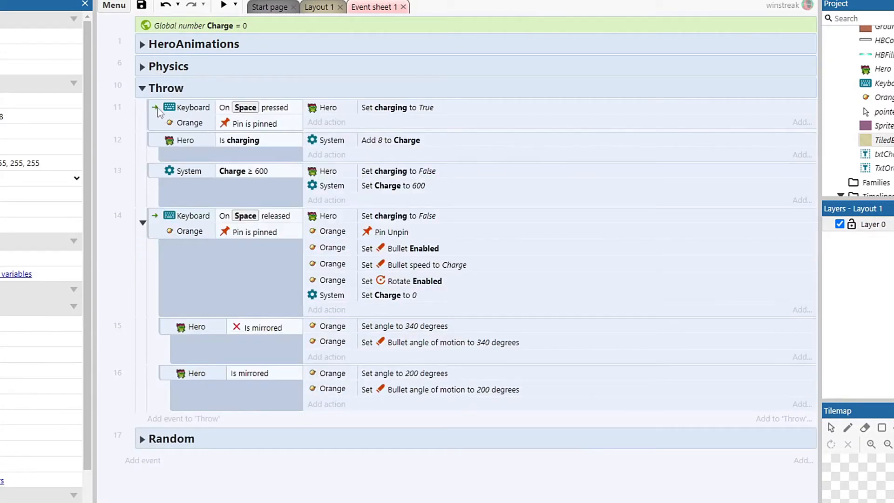
mouse_move(140, 171)
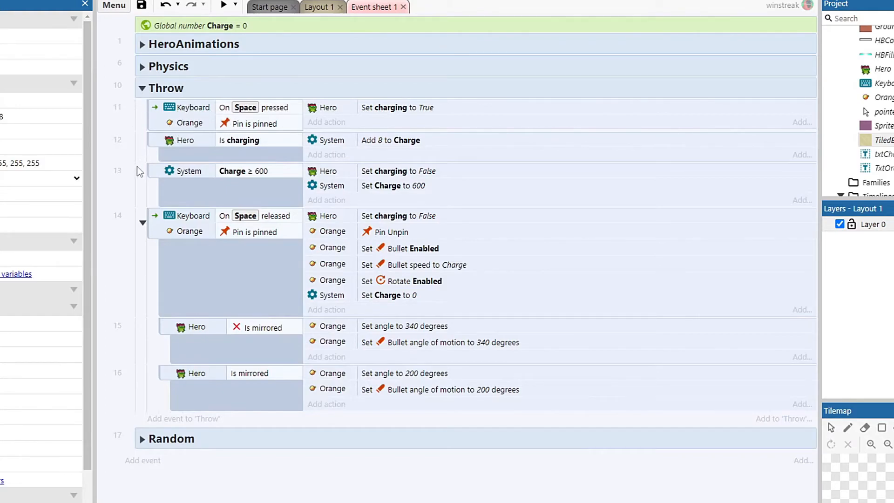
mouse_move(191, 110)
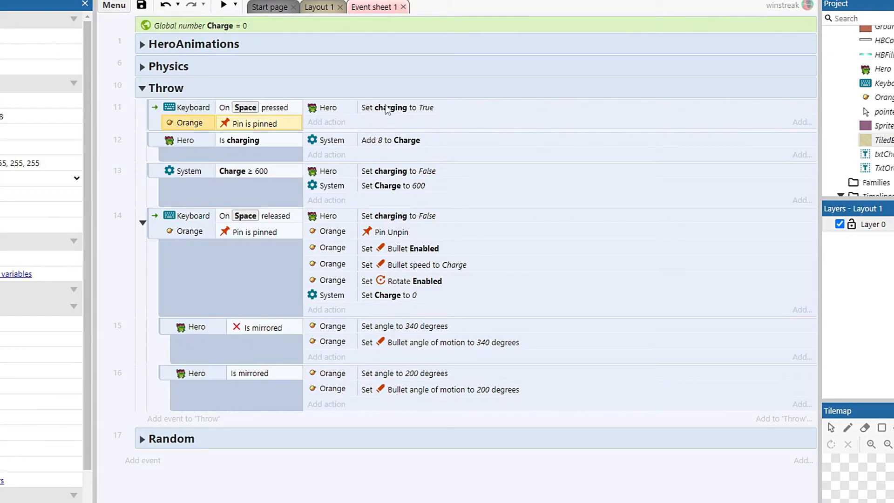
left_click(391, 139)
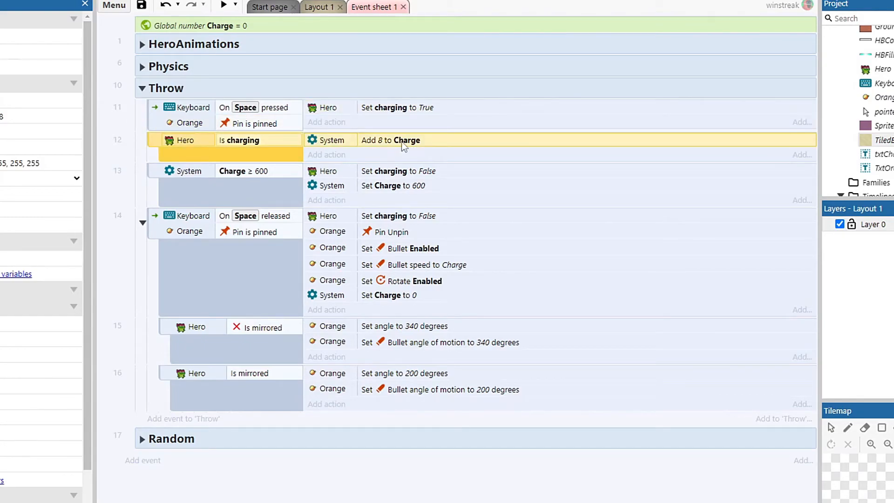
mouse_move(469, 155)
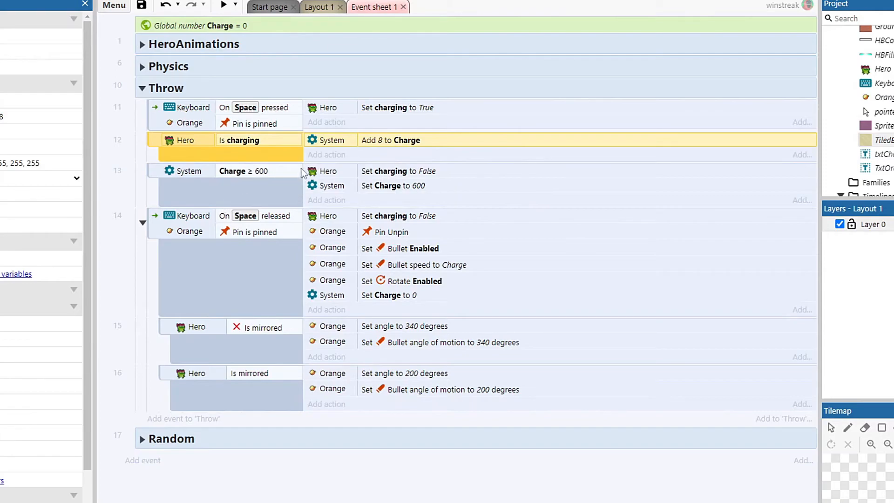
mouse_move(267, 180)
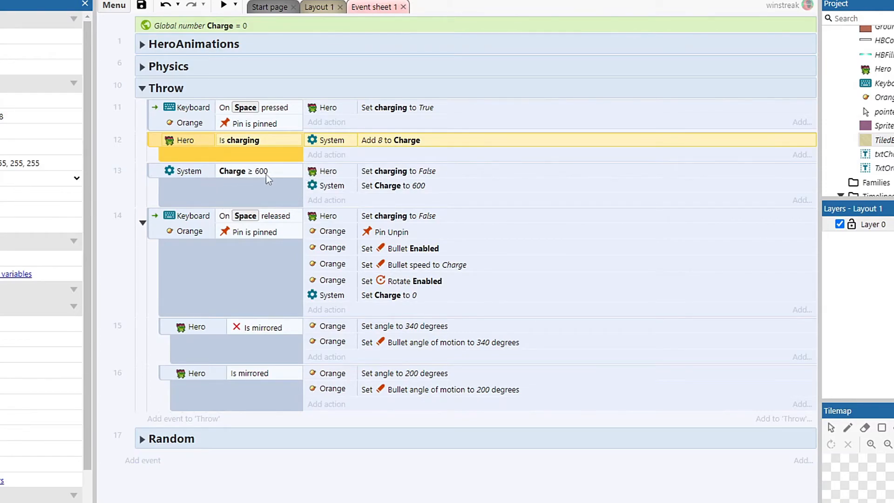
left_click(243, 172)
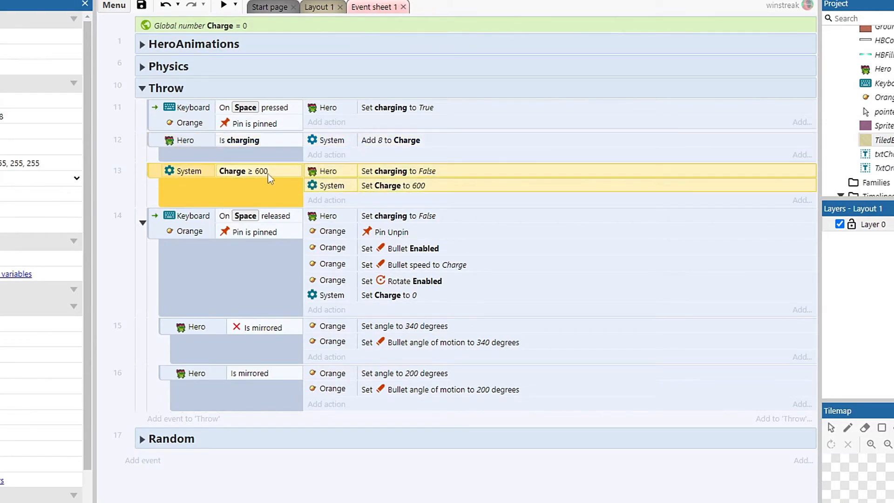
mouse_move(371, 186)
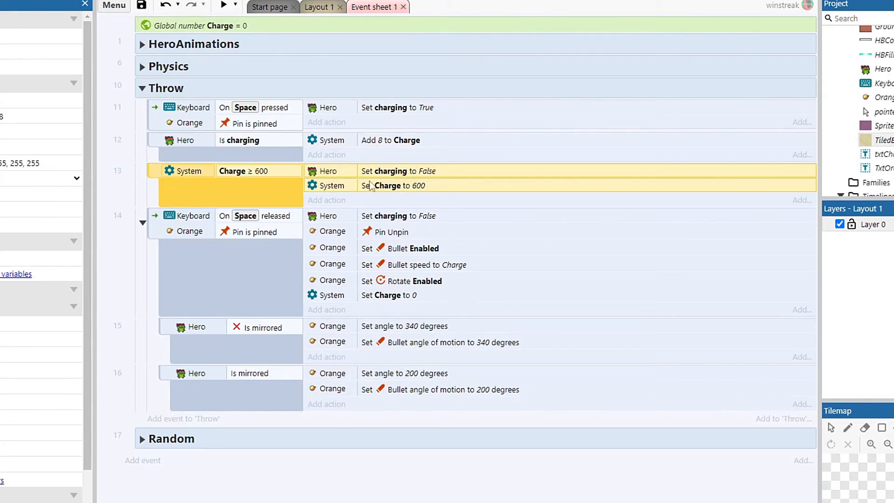
left_click(393, 185)
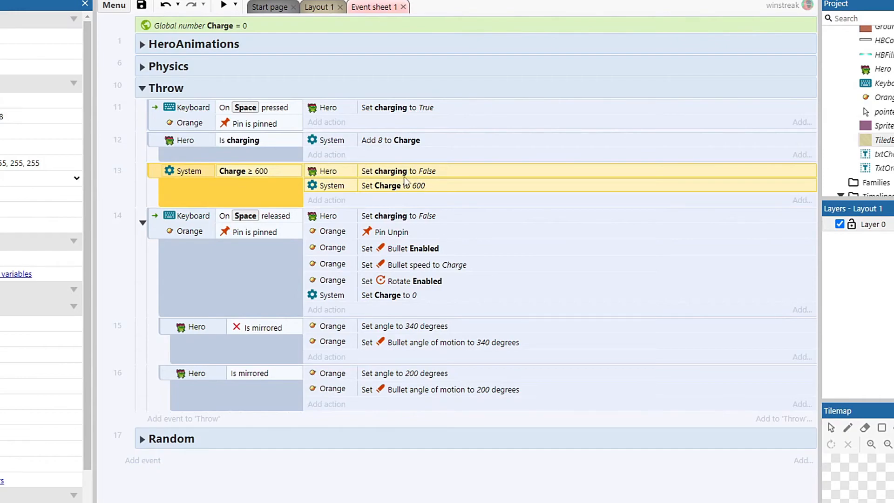
mouse_move(457, 190)
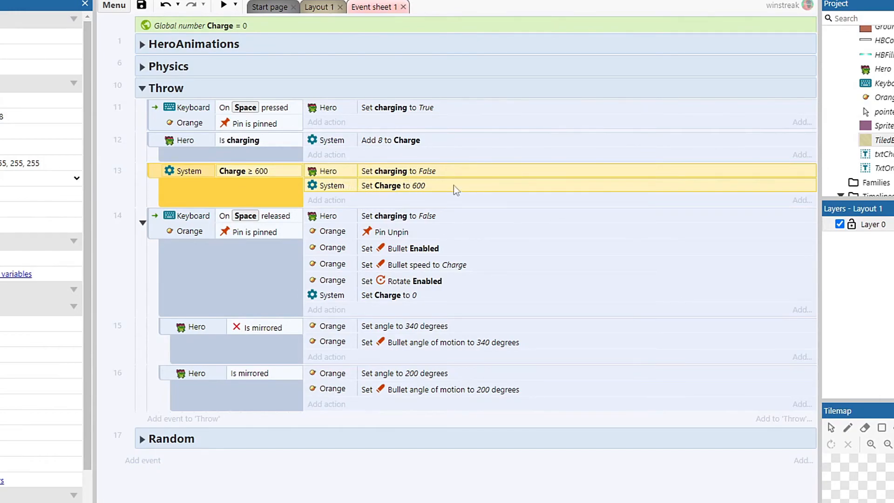
mouse_move(170, 169)
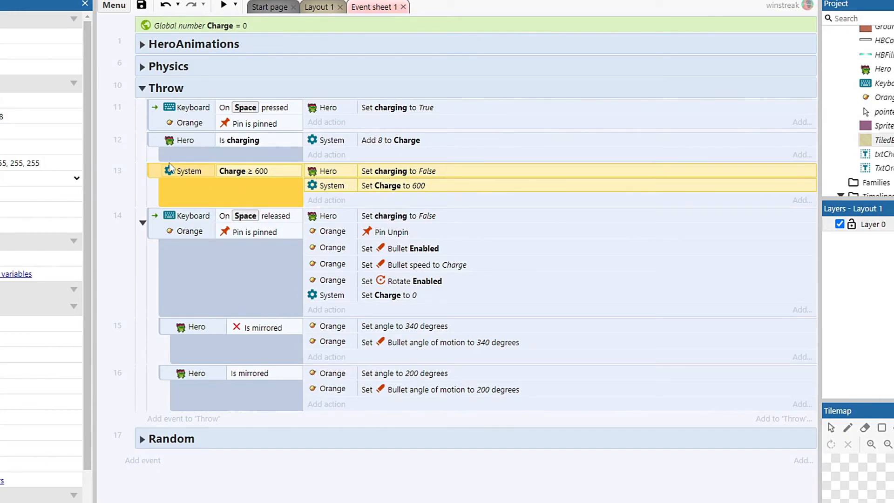
left_click(193, 216)
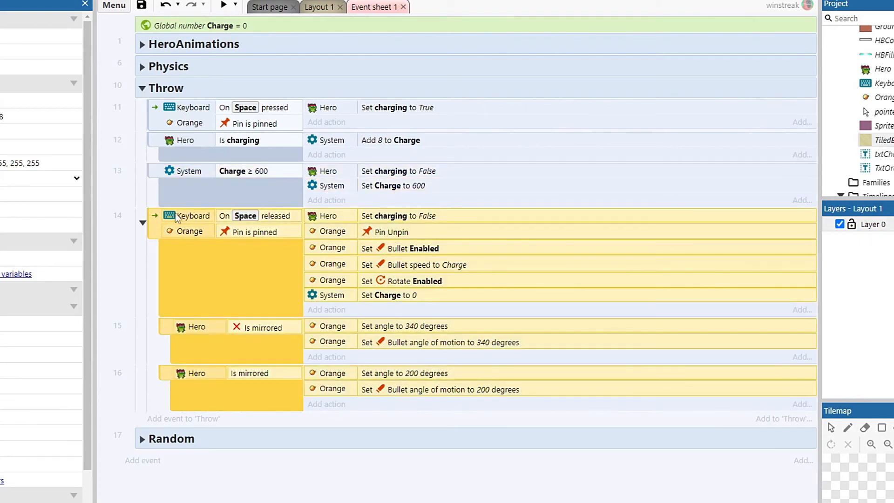
mouse_move(336, 224)
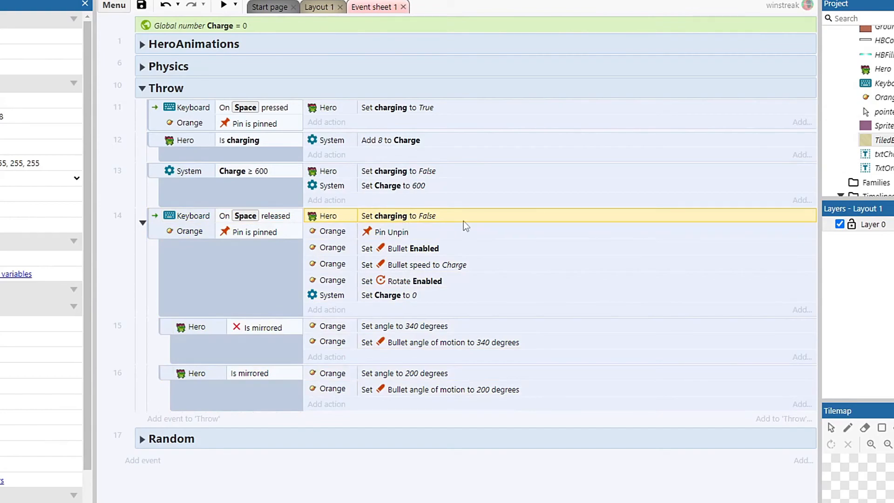
mouse_move(279, 173)
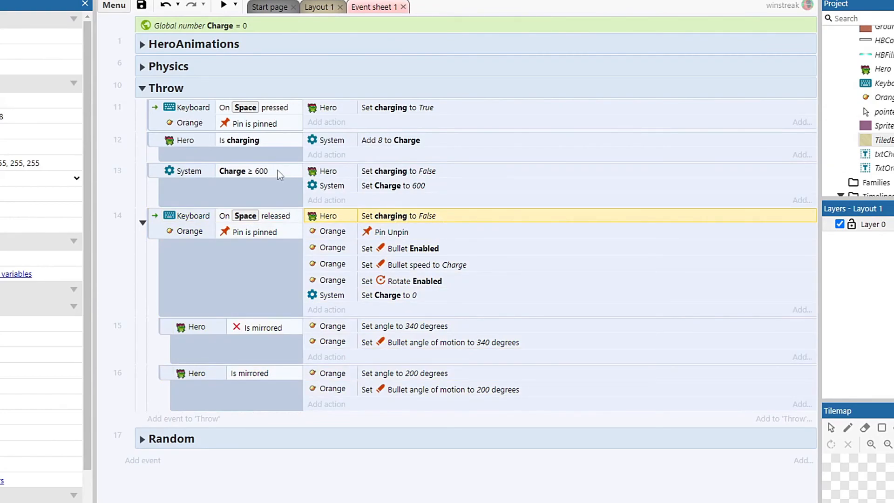
mouse_move(450, 220)
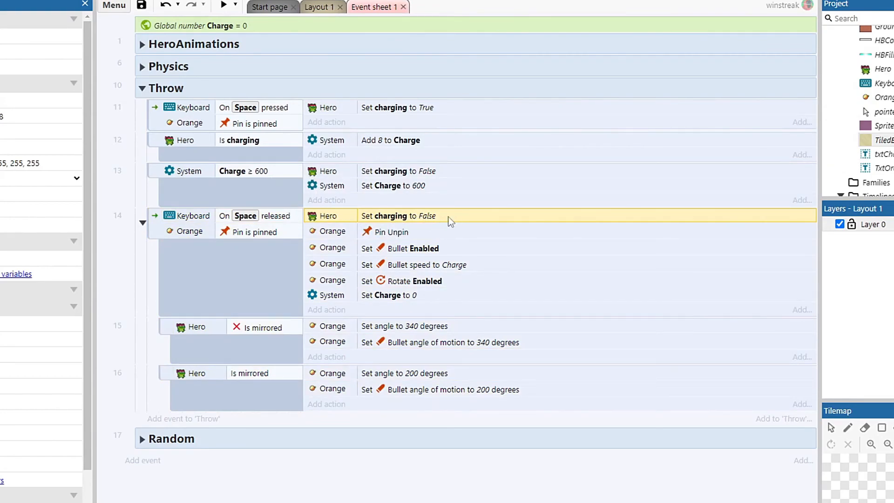
mouse_move(318, 194)
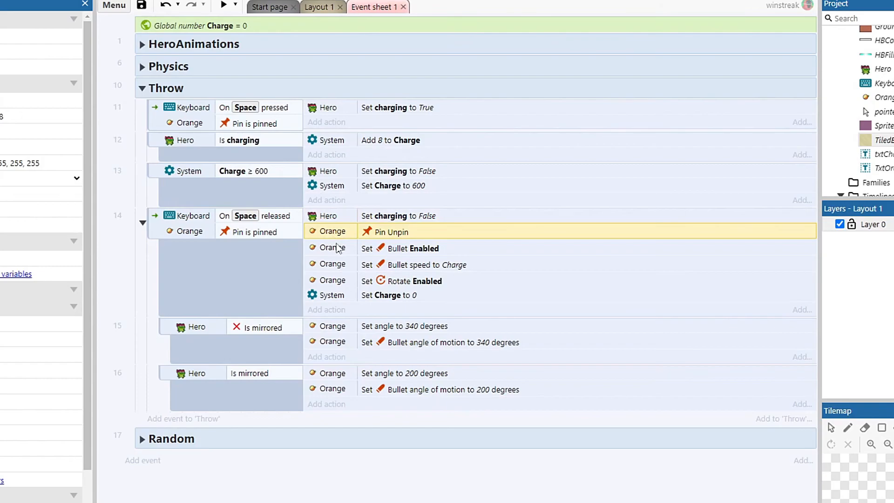
left_click(413, 248)
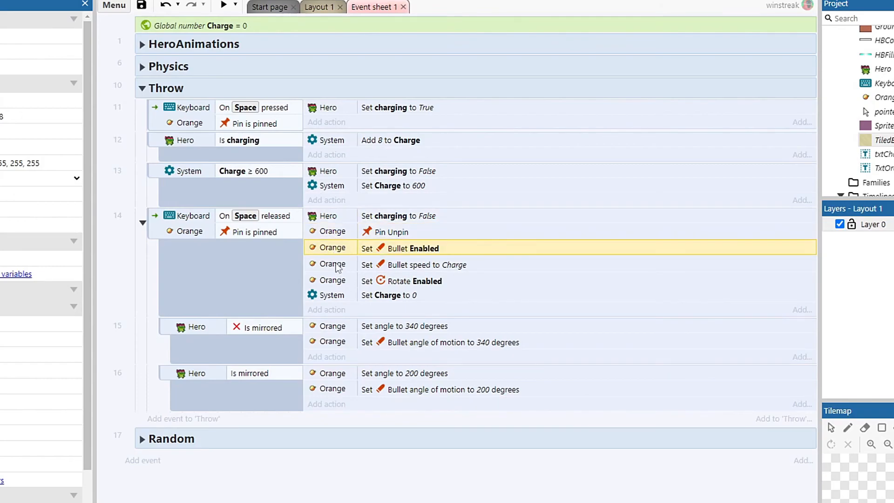
mouse_move(345, 274)
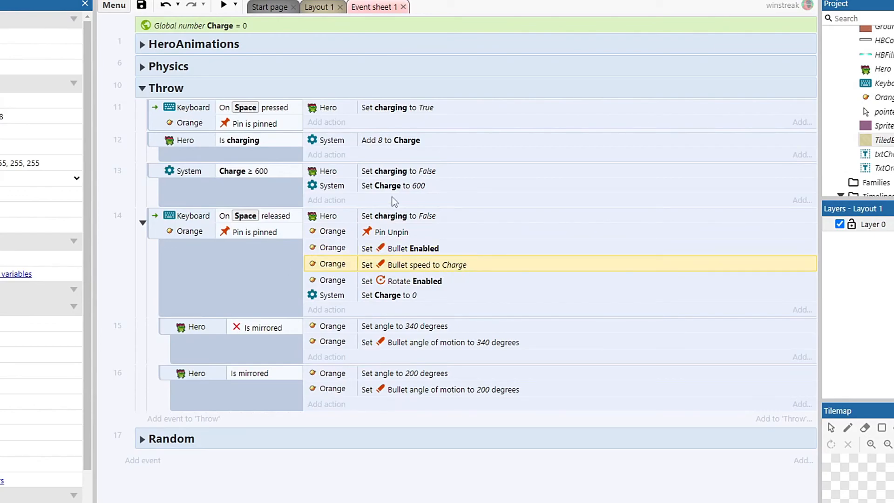
mouse_move(408, 216)
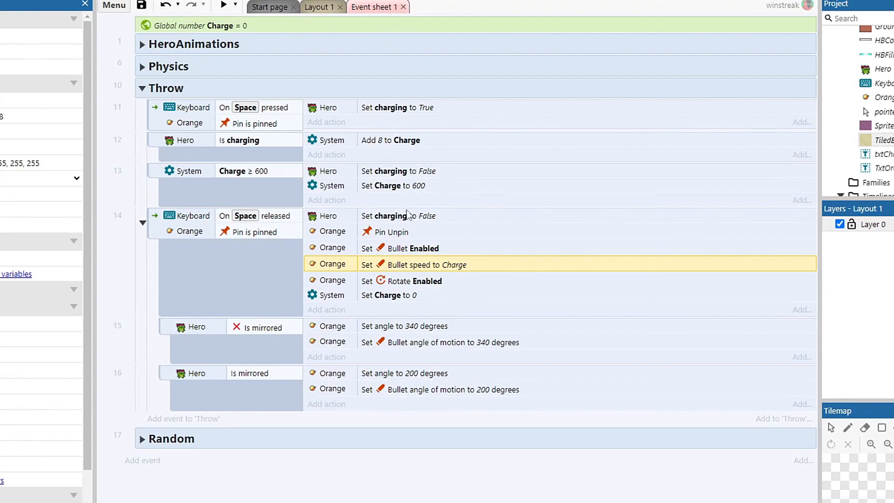
mouse_move(415, 206)
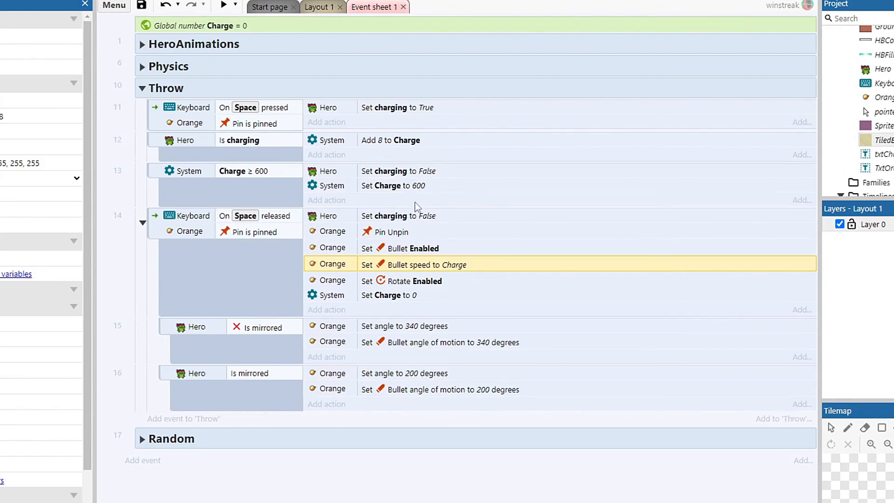
mouse_move(426, 273)
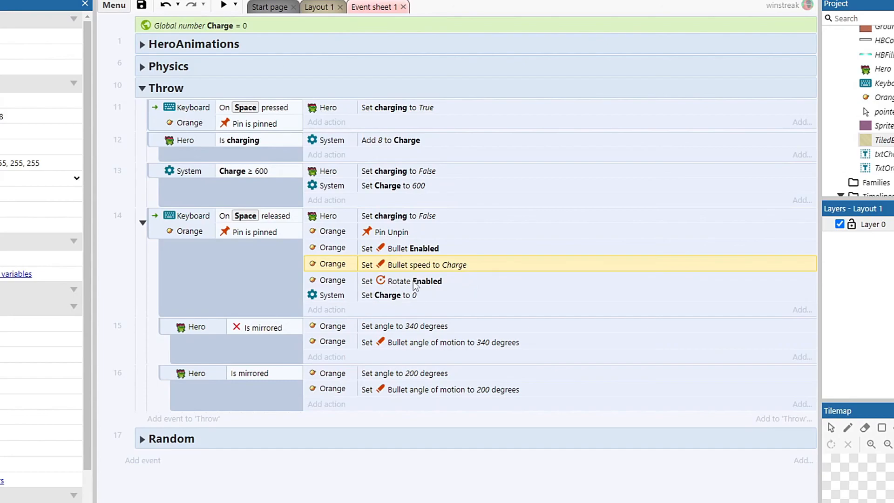
left_click(413, 281)
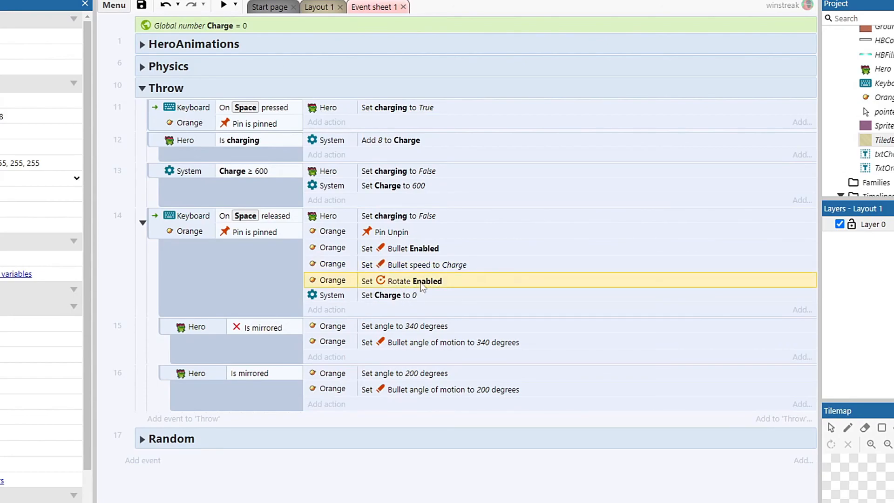
mouse_move(405, 296)
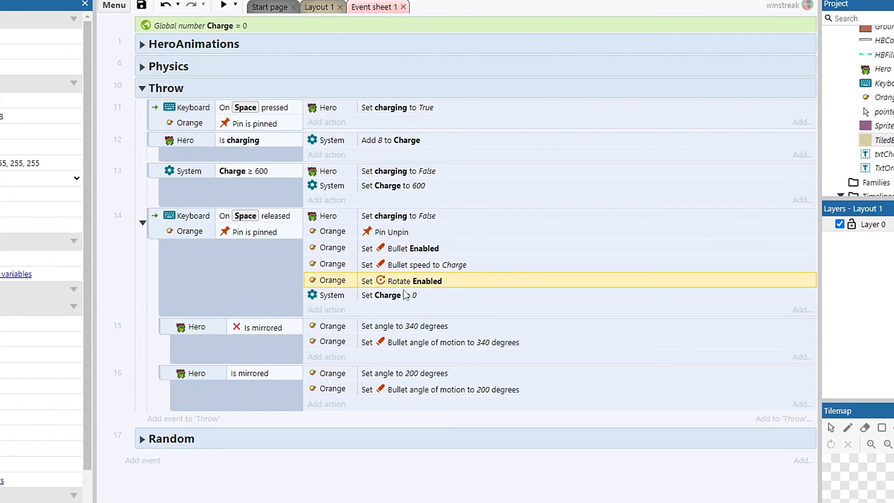
left_click(395, 295)
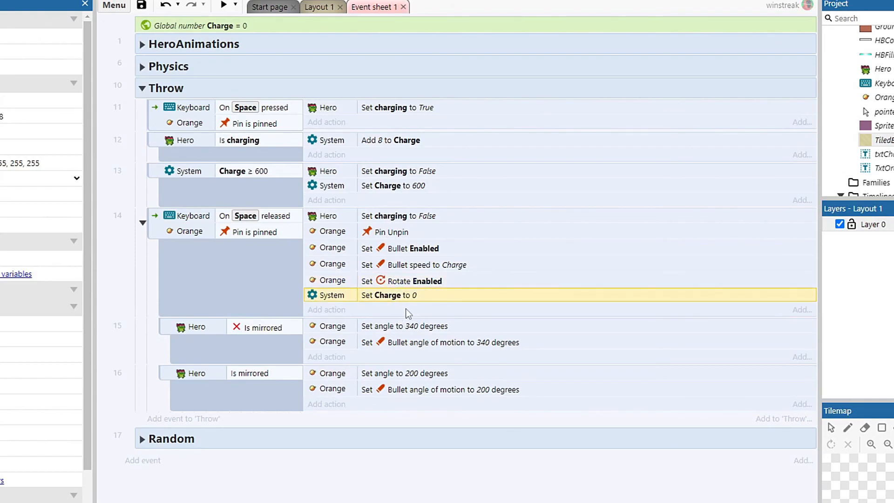
mouse_move(436, 309)
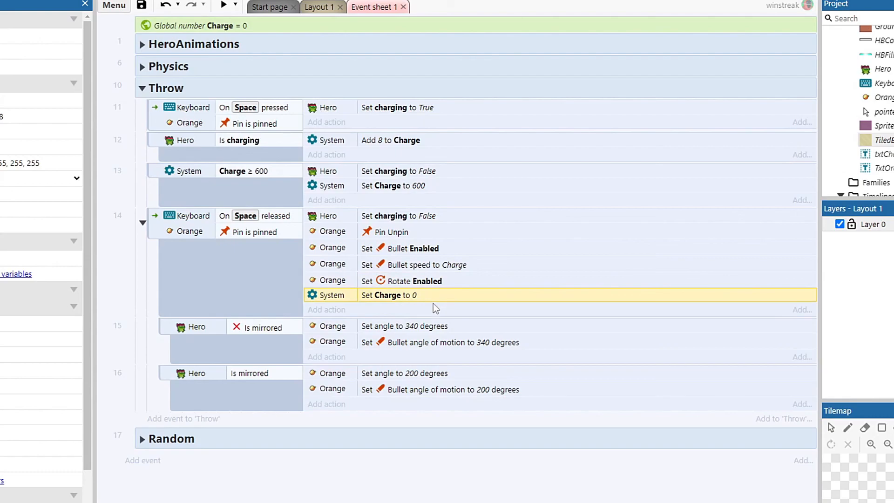